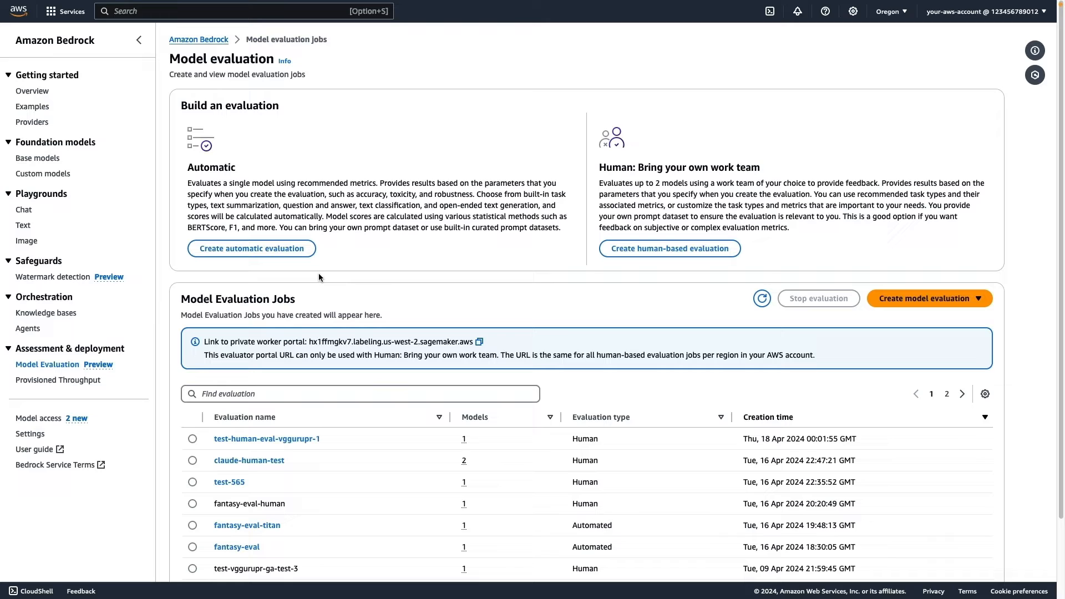
mouse_move(301, 257)
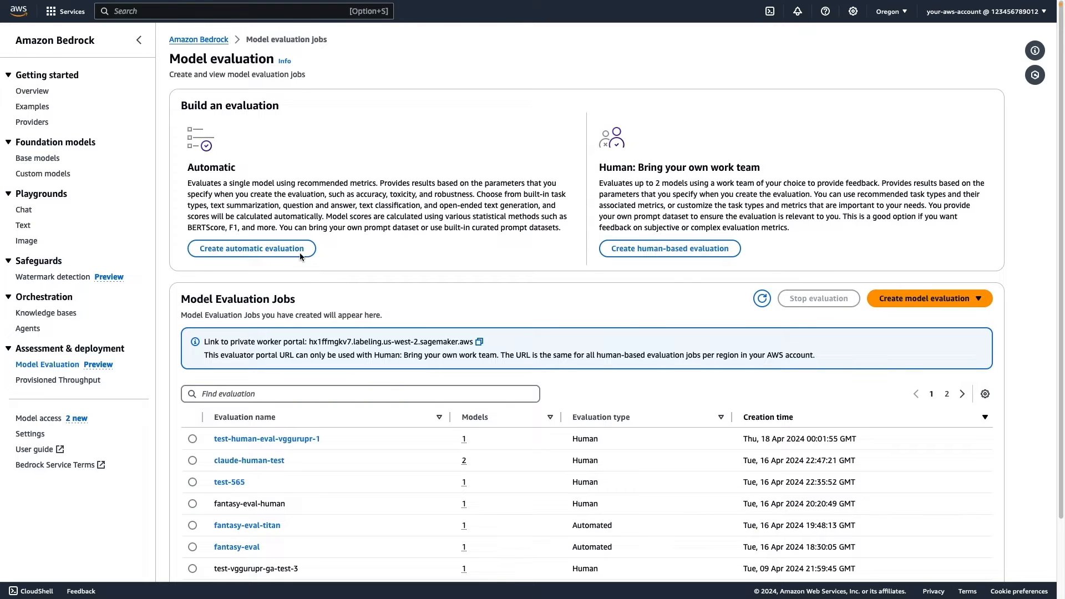
- Start an automatic evaluation of Amazon's Titan Text G1 - Express for general text generation
click(251, 248)
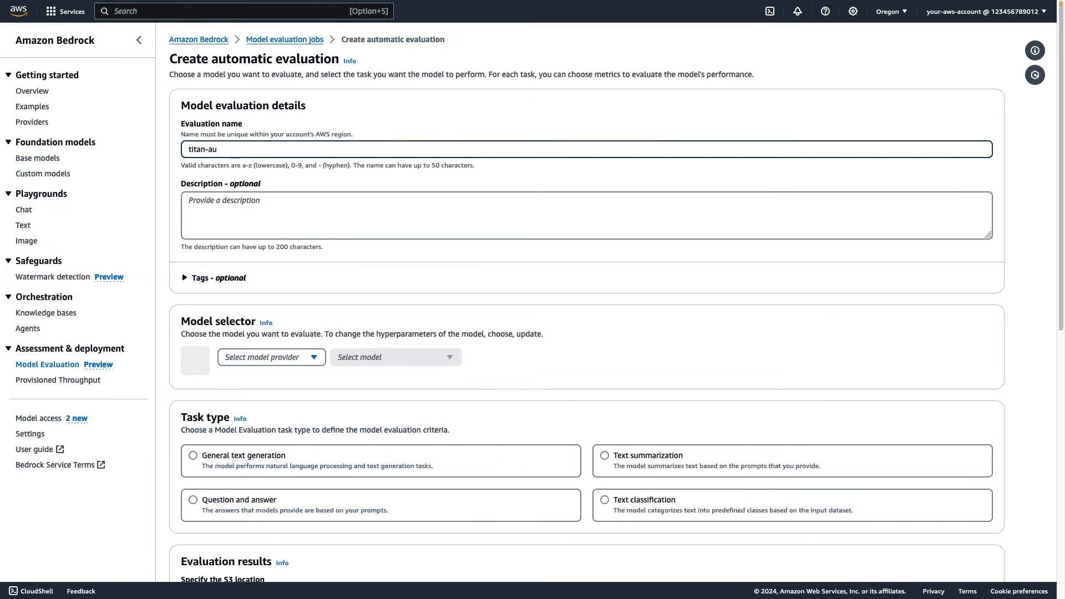
click(271, 358)
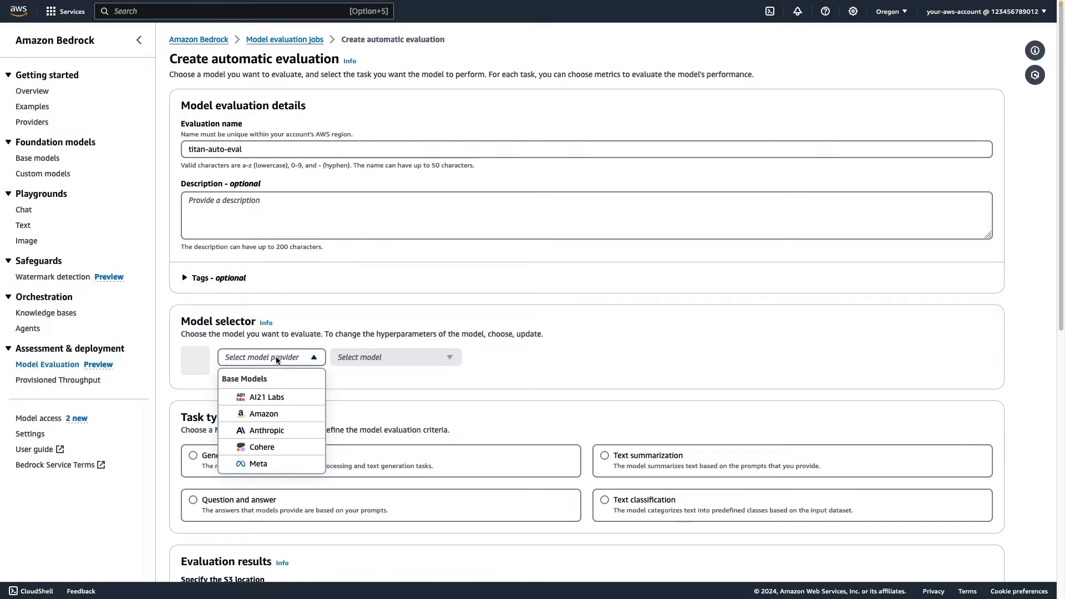
click(263, 414)
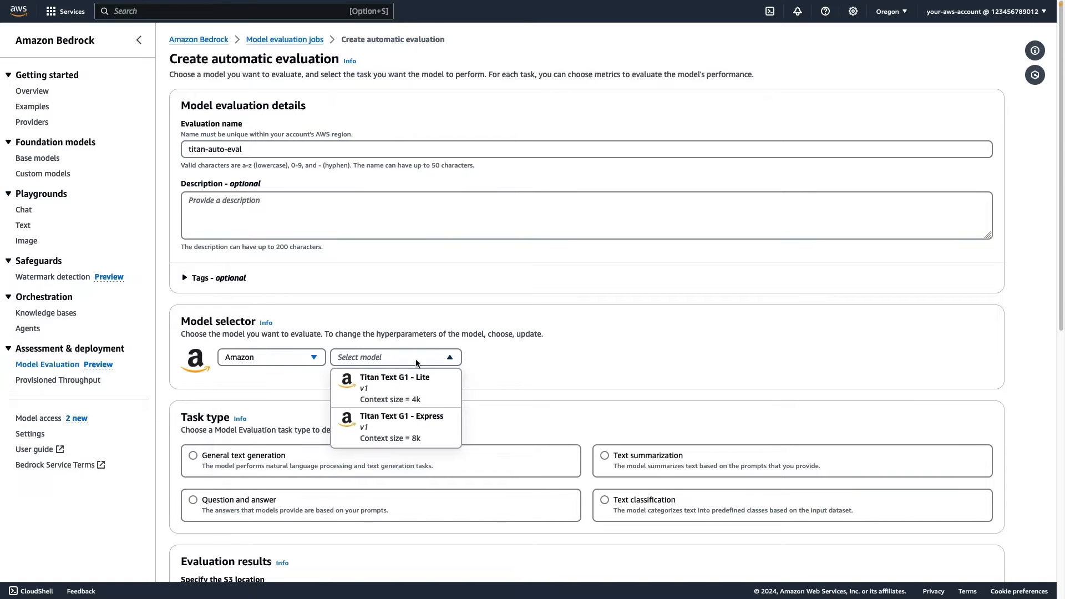
click(402, 427)
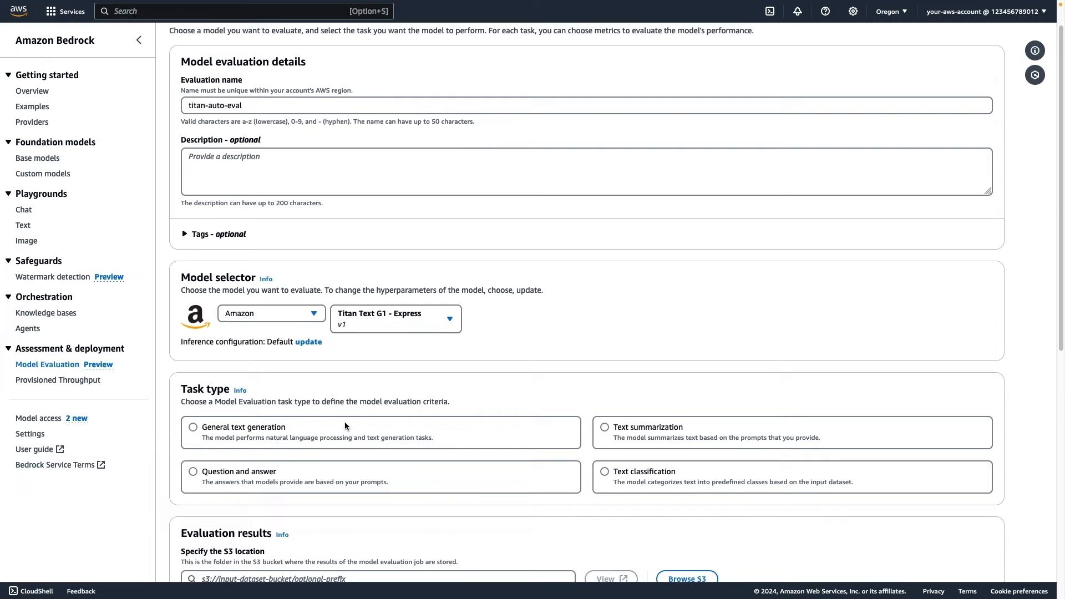
click(194, 427)
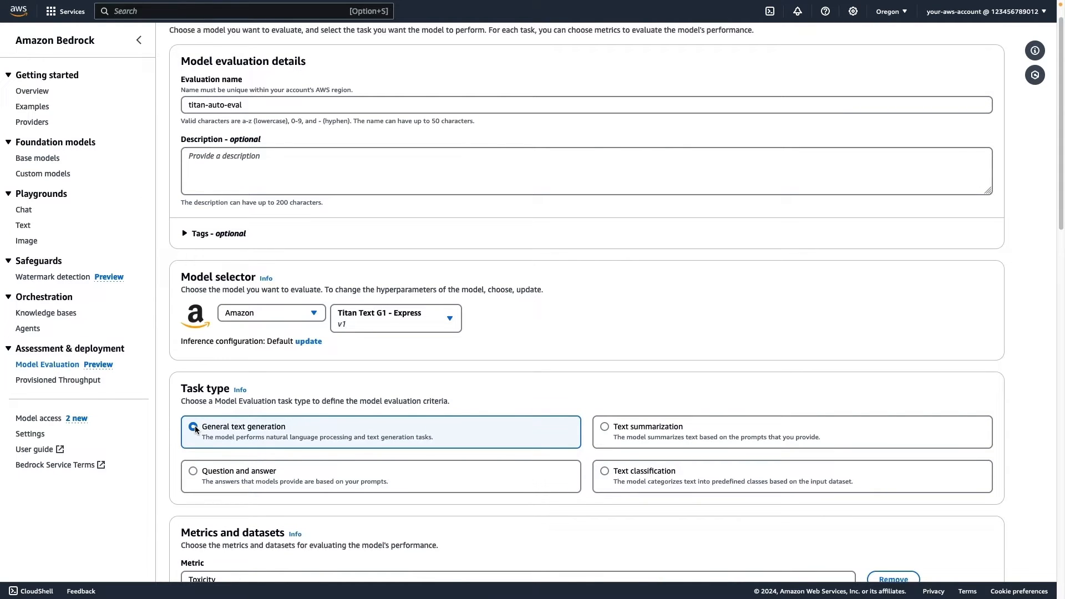
scroll(down, 3)
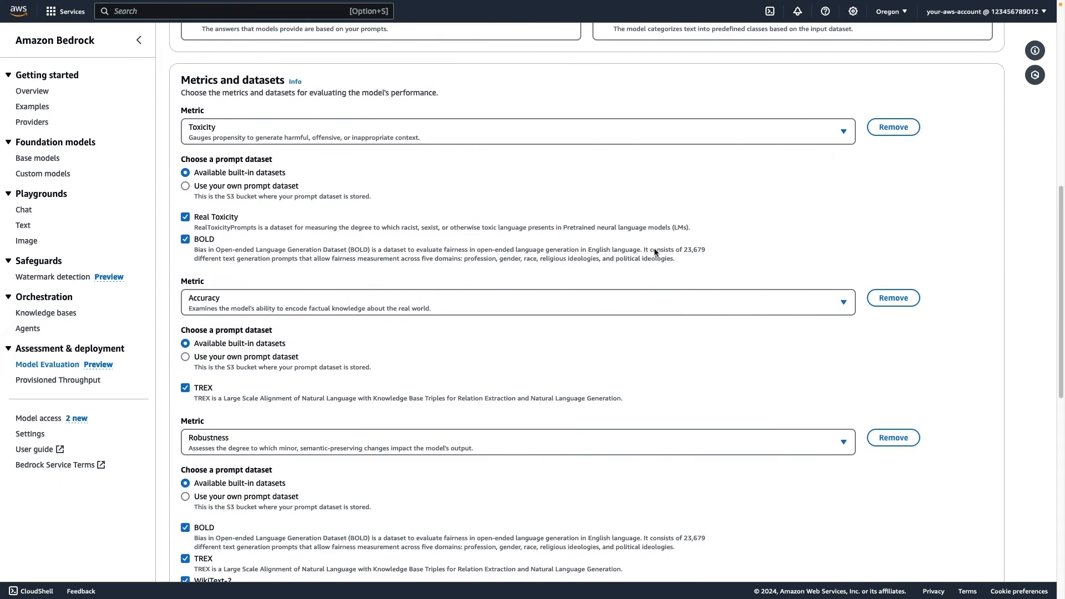
click(892, 127)
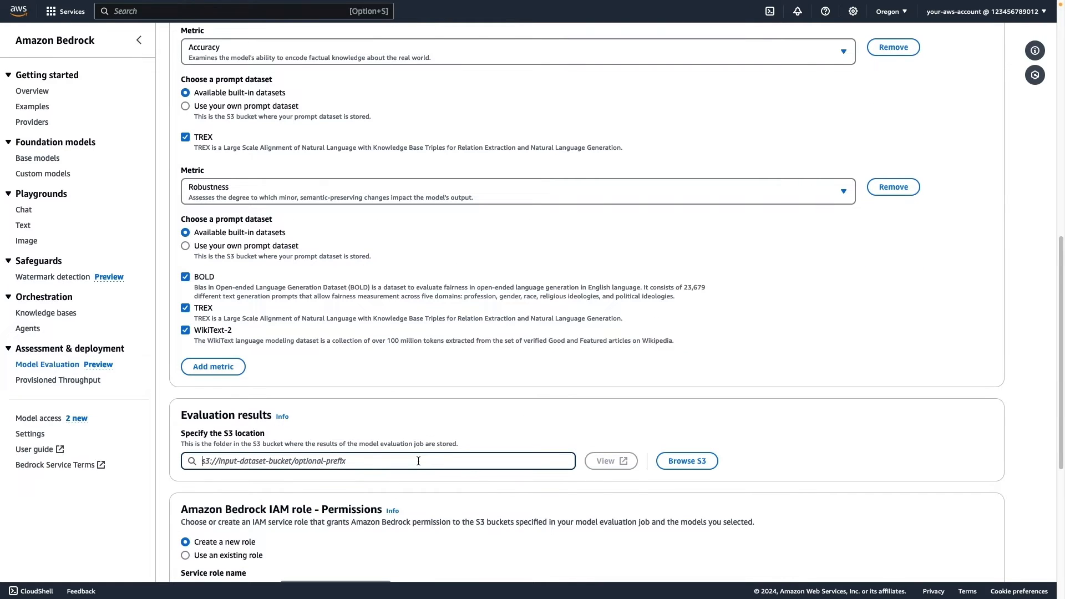
- Send results to s3://model-eval-test-bucket-12345689/results/, use the existing AAA-BEDROCK-POLICY role, and create the job
text(s3://model-eval-test-bucket-12345689/results/)
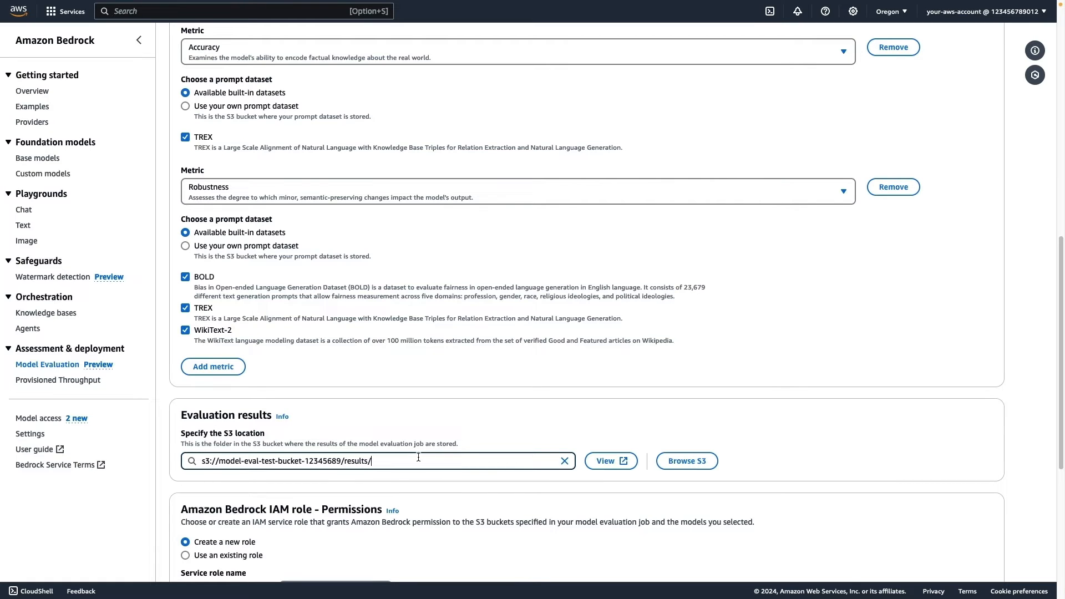
scroll(down, 3)
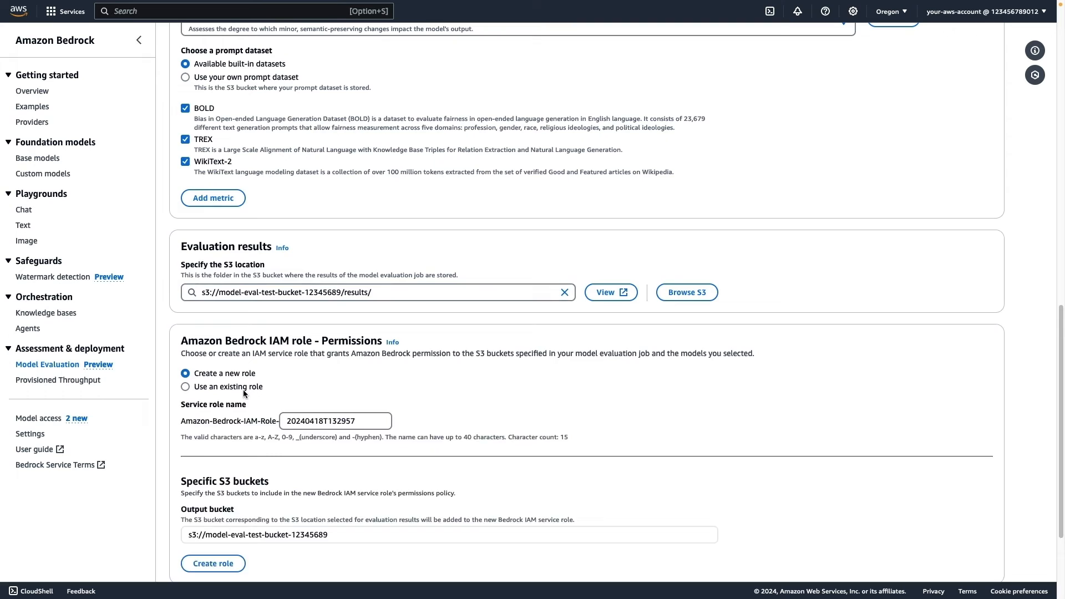
click(185, 387)
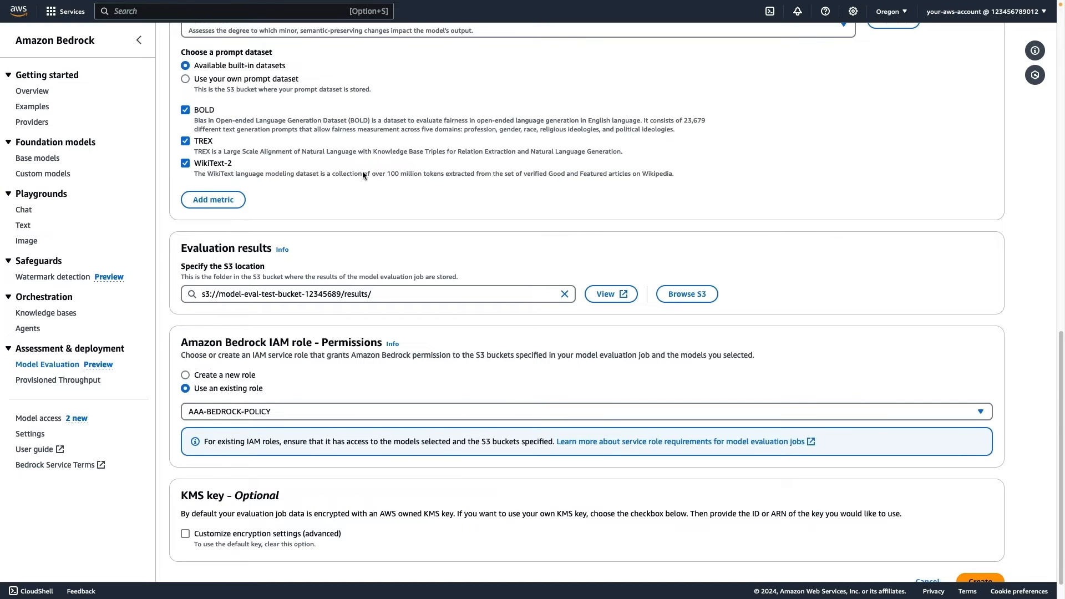
scroll(down, 3)
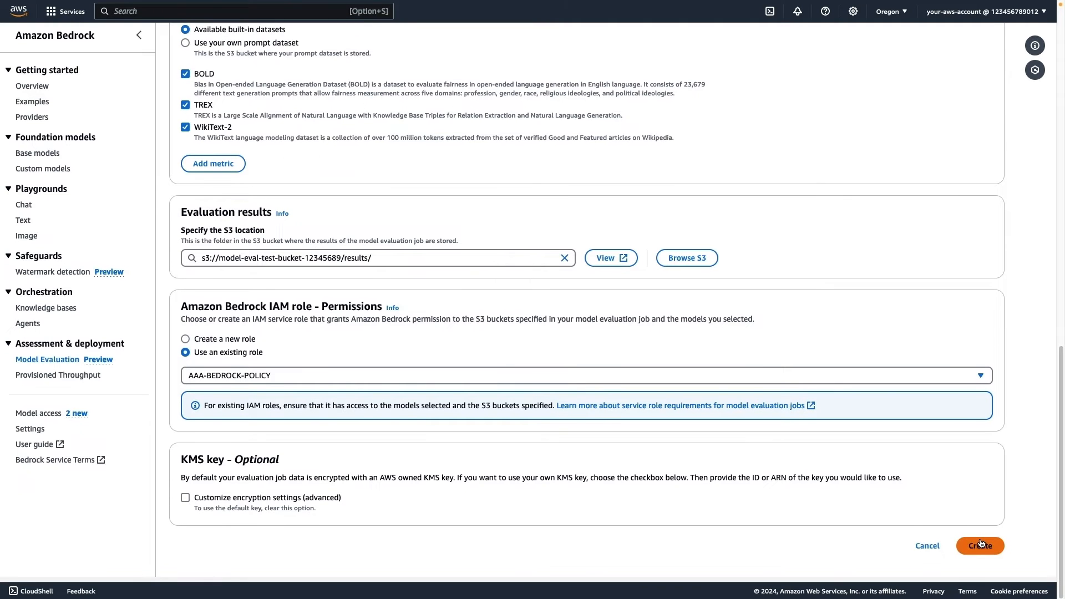
click(980, 545)
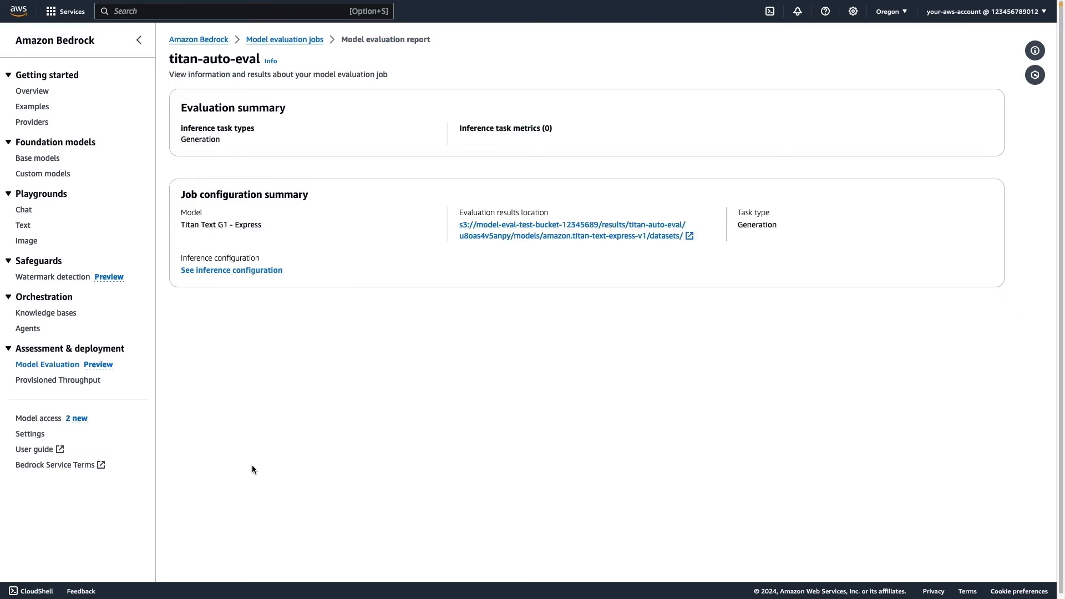